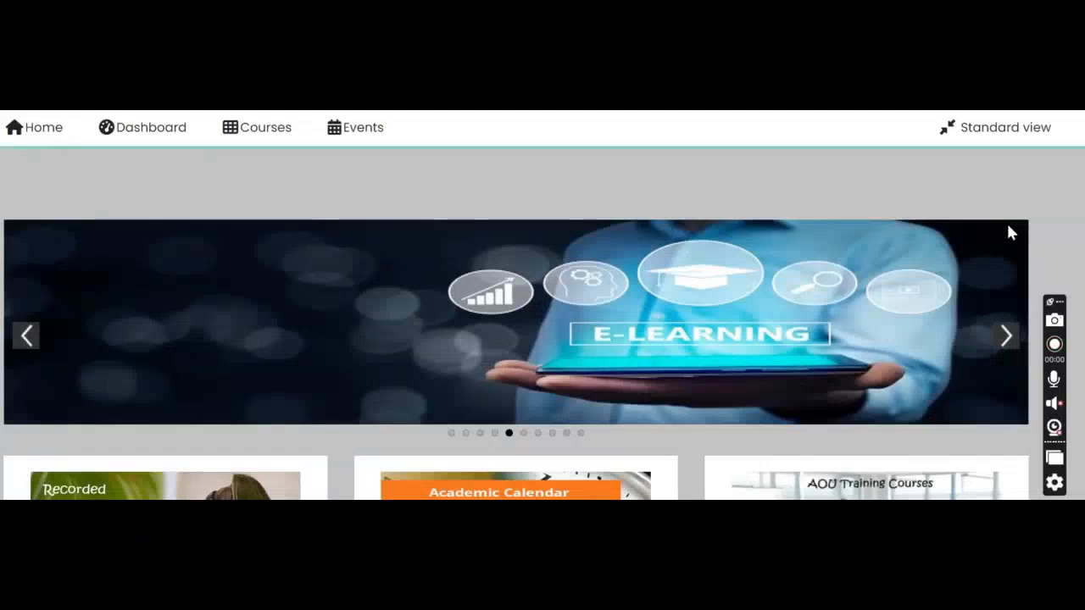
- Open the [EL119] Oral and Presentation Skills course from the enrolled courses list
{"action": "left_click", "coordinate": [1055, 344]}
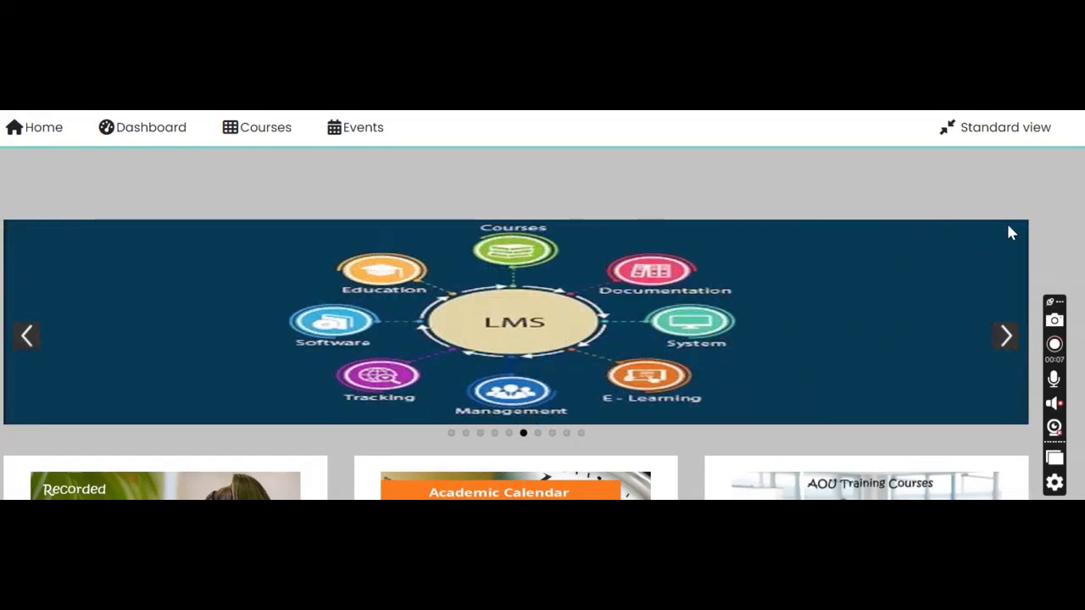
{"action": "mouse_move", "coordinate": [415, 273]}
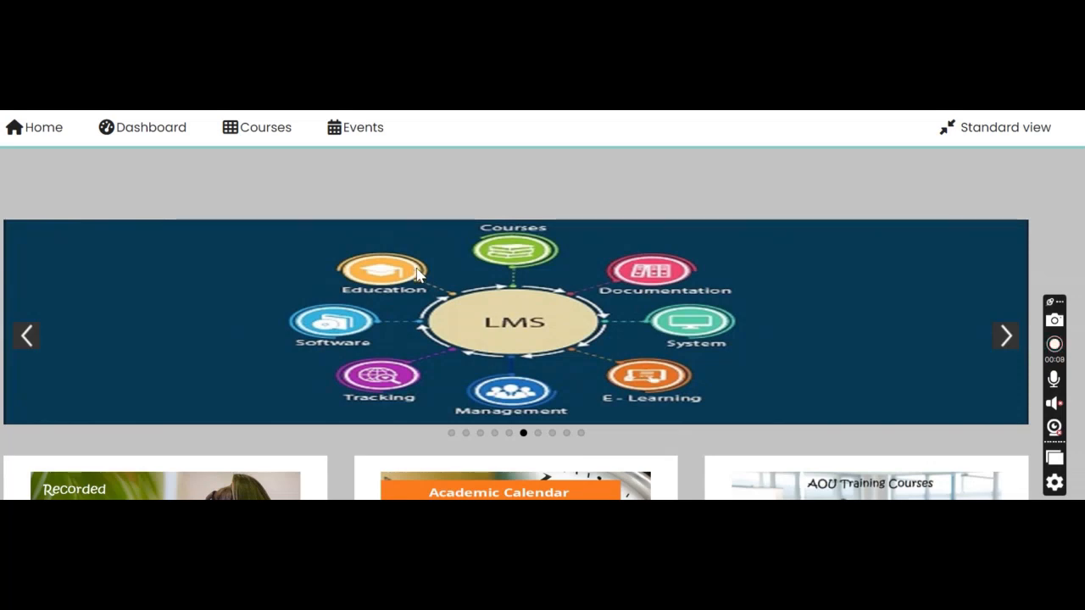
{"action": "left_click", "coordinate": [256, 127]}
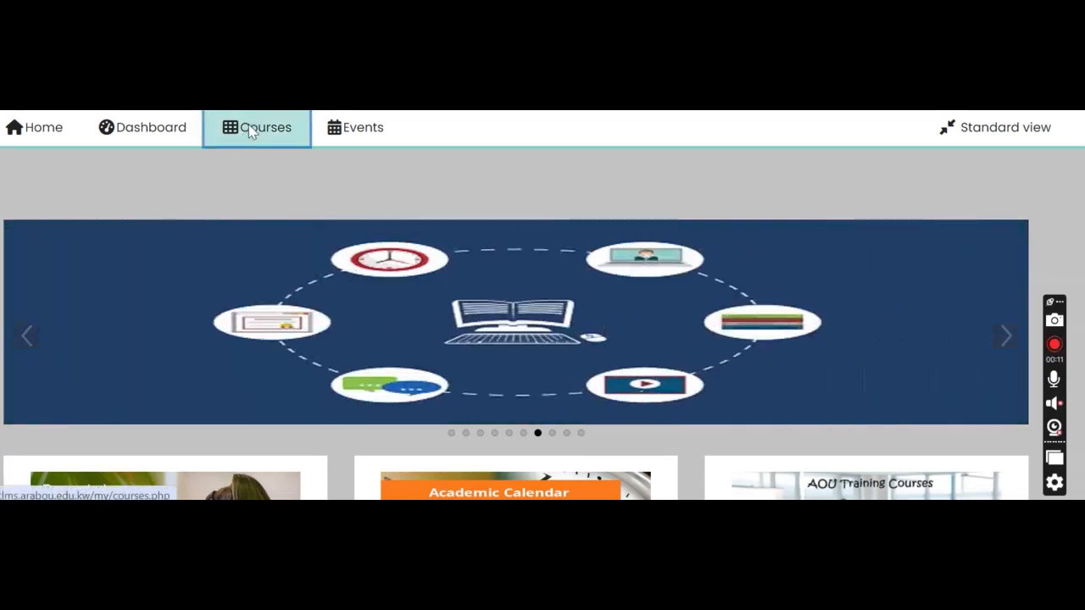
{"action": "left_click", "coordinate": [258, 127]}
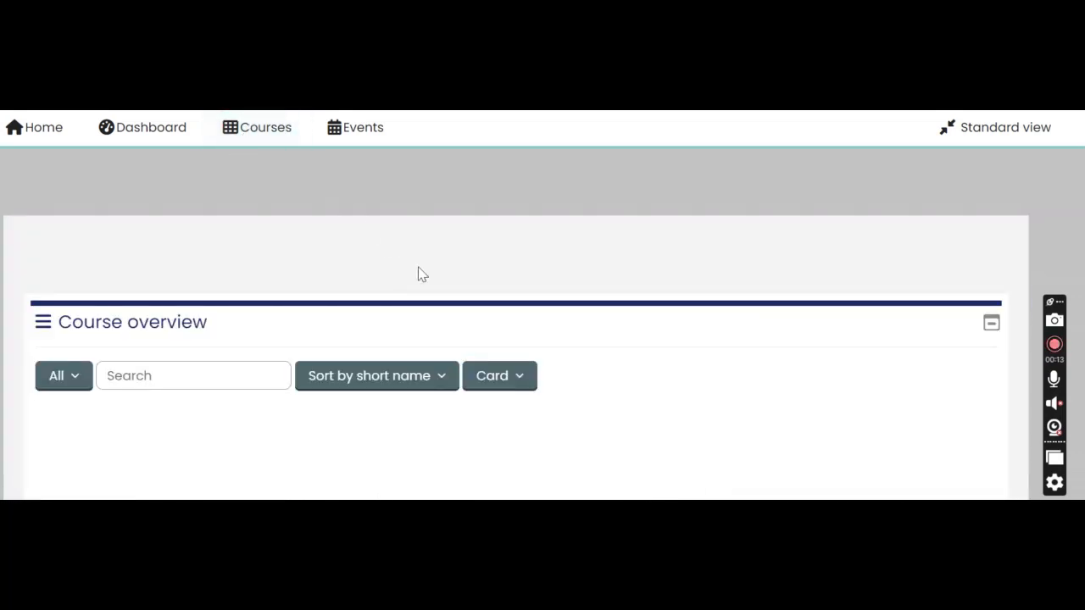
- Scroll the course page down to the Audio Recordings section
{"action": "scroll", "scroll_direction": "down", "scroll_amount": 3}
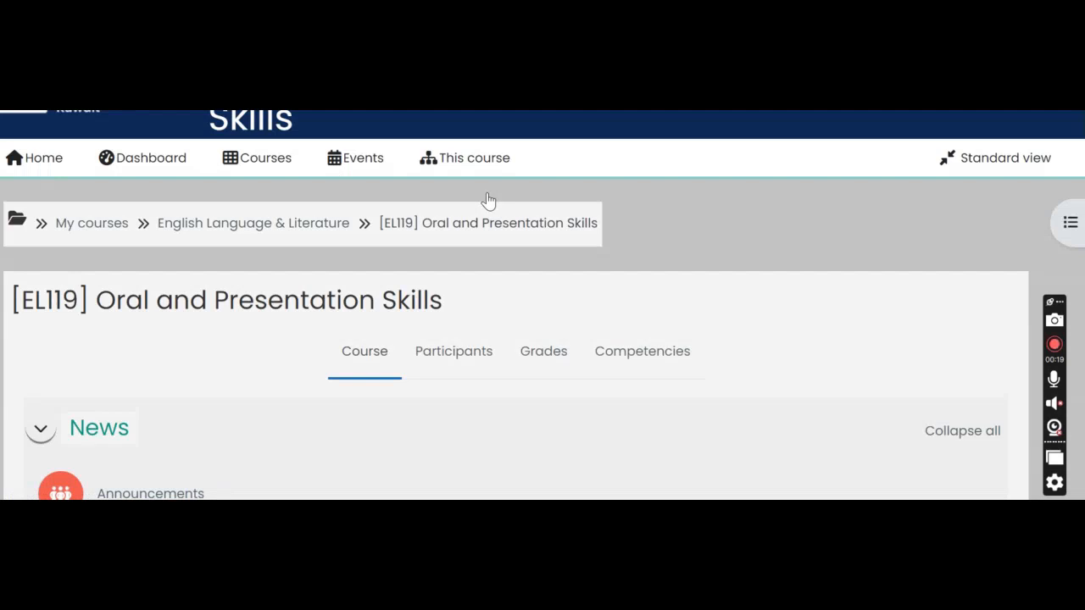
{"action": "scroll", "scroll_direction": "down", "scroll_amount": 3}
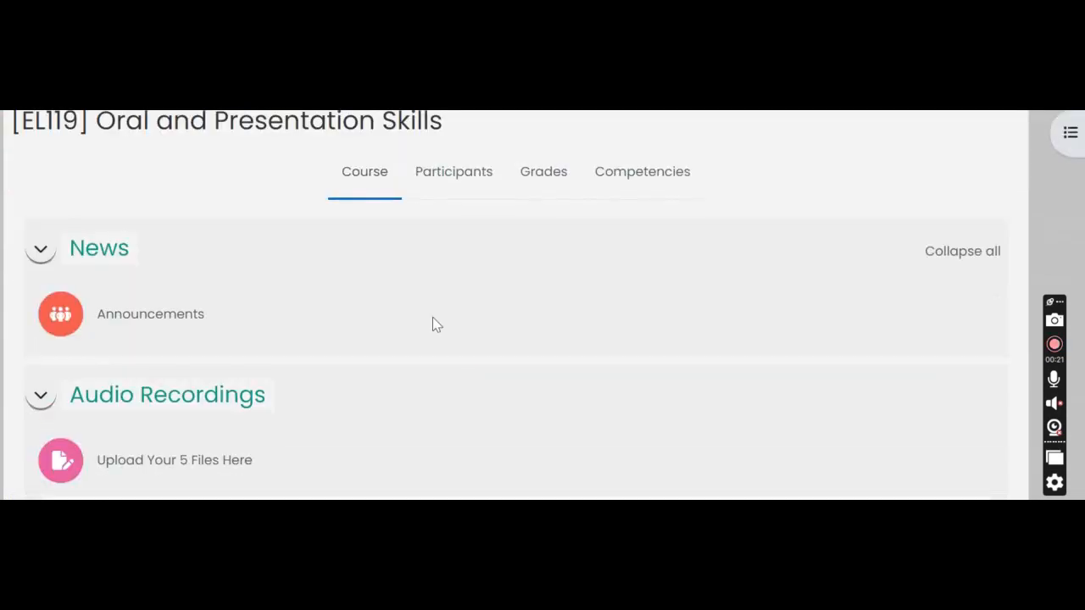
{"action": "scroll", "scroll_direction": "down", "scroll_amount": 3}
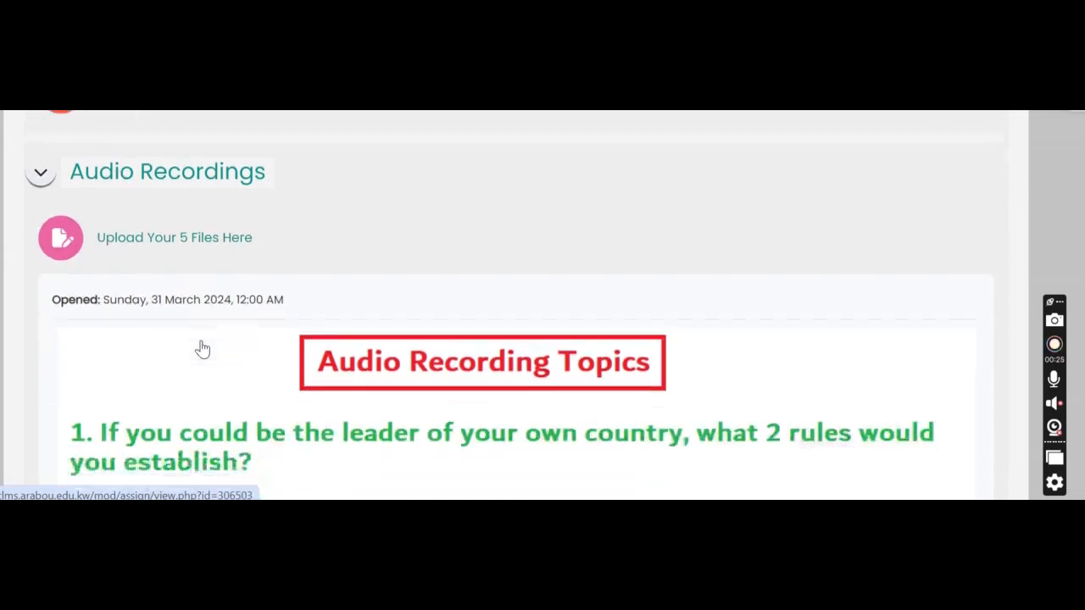
{"action": "scroll", "scroll_direction": "down", "scroll_amount": 3}
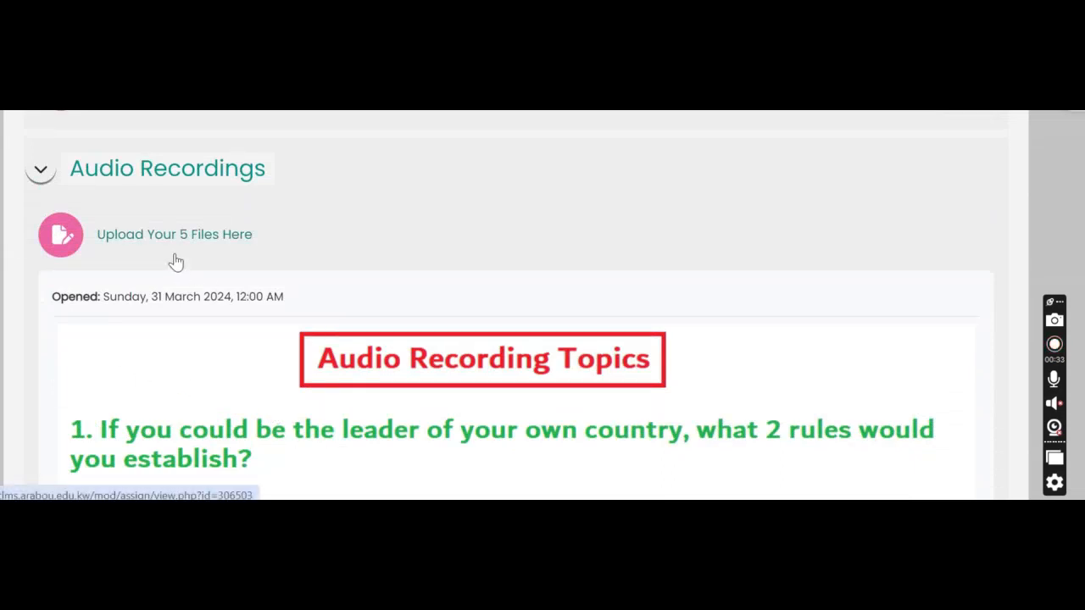
{"action": "mouse_move", "coordinate": [156, 245]}
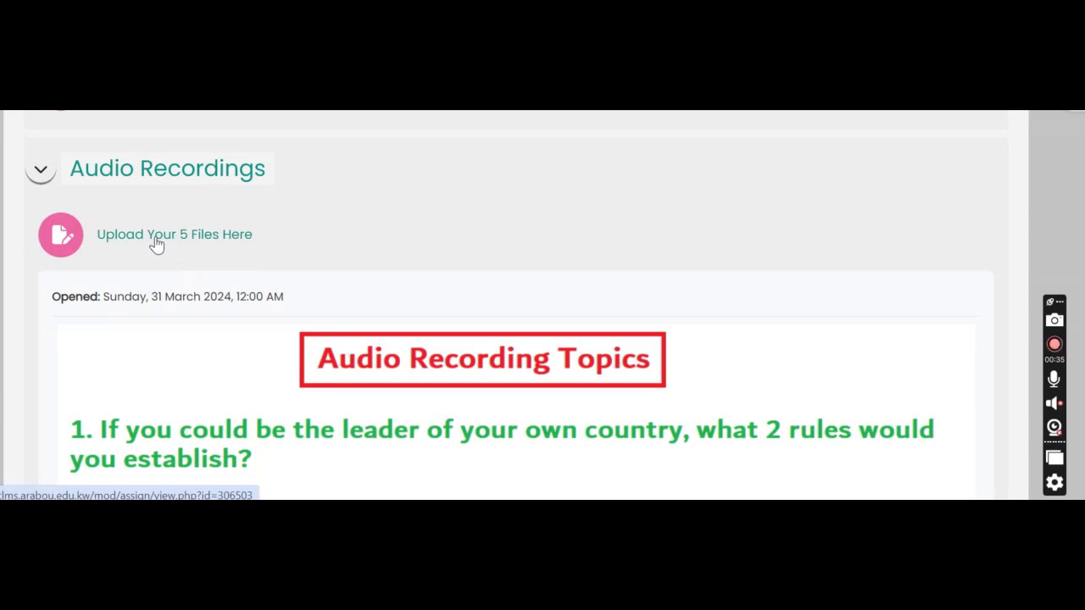
{"action": "mouse_move", "coordinate": [173, 246]}
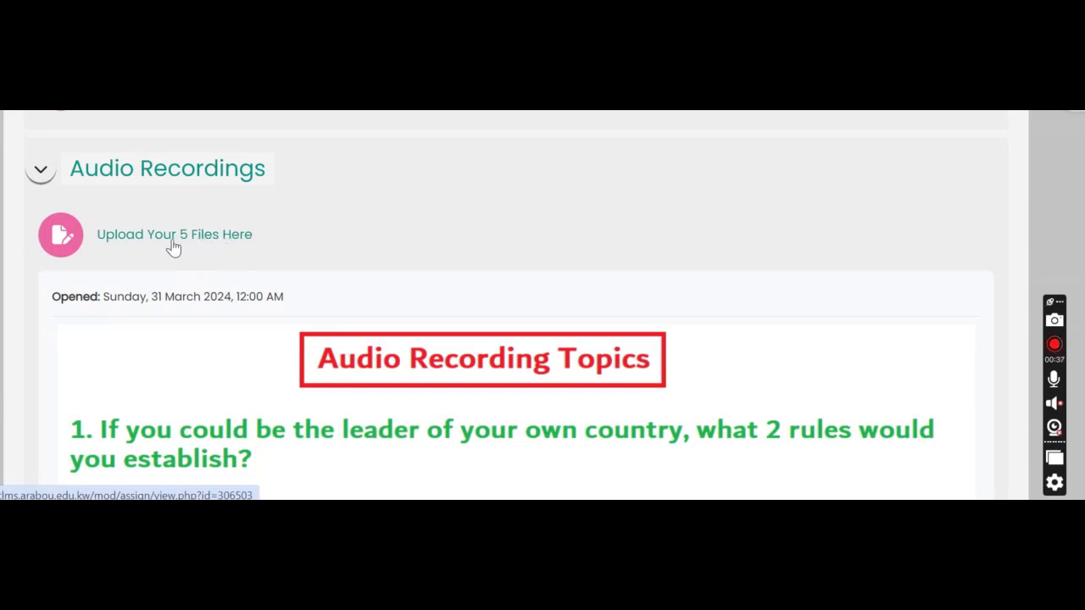
- Open the 'Upload Your 5 Files Here' assignment and view its Submission status table
{"action": "left_click", "coordinate": [173, 234]}
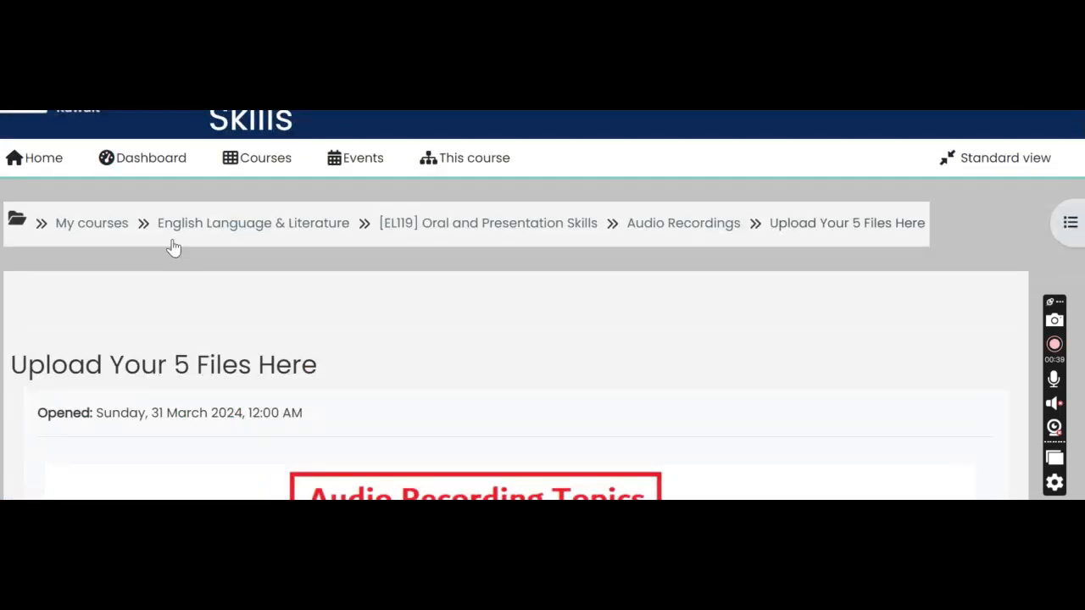
{"action": "scroll", "scroll_direction": "down", "scroll_amount": 3}
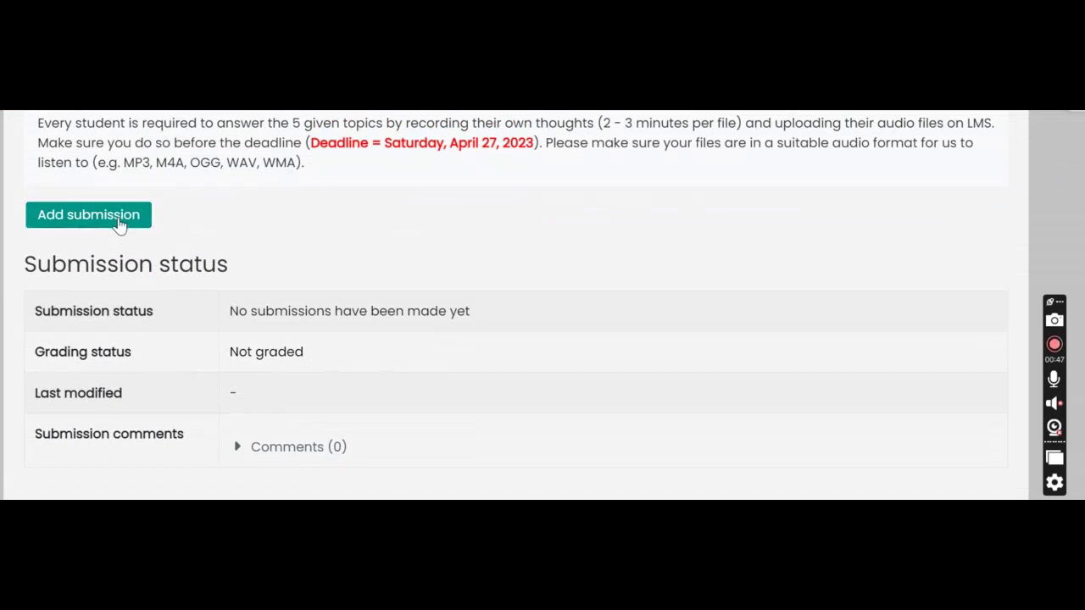
- Start a new submission and reach the empty File submissions area (max 5 files, 20 MB)
{"action": "left_click", "coordinate": [88, 214]}
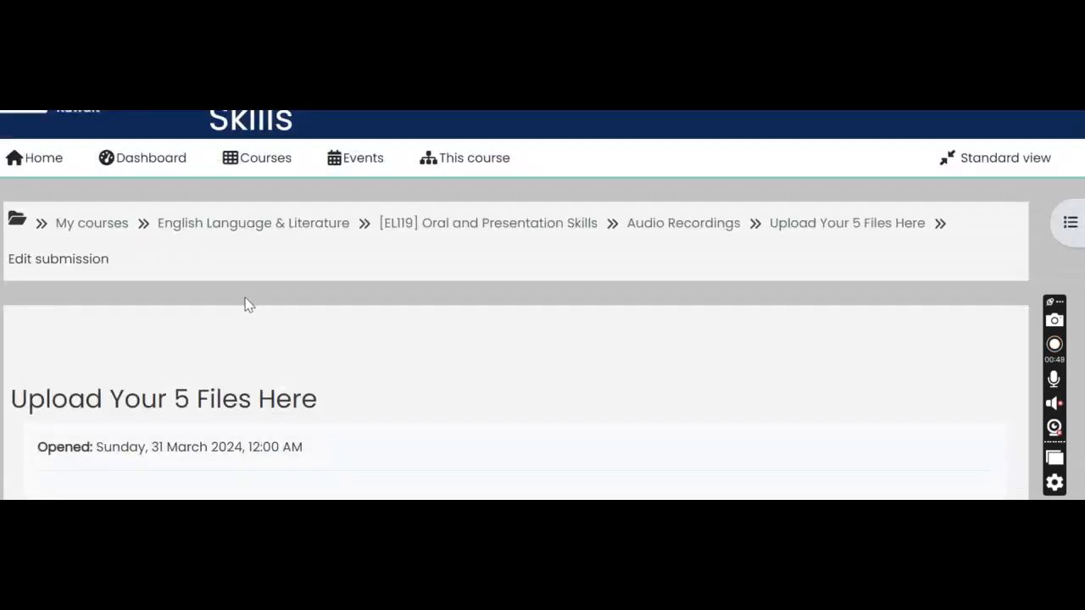
{"action": "scroll", "scroll_direction": "down", "scroll_amount": 3}
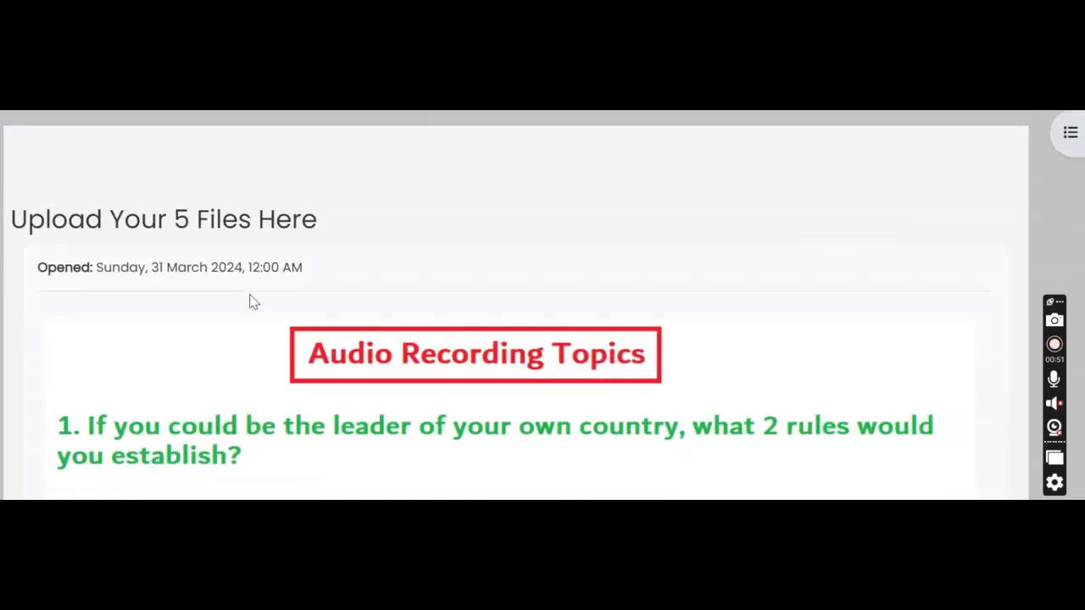
{"action": "scroll", "scroll_direction": "down", "scroll_amount": 3}
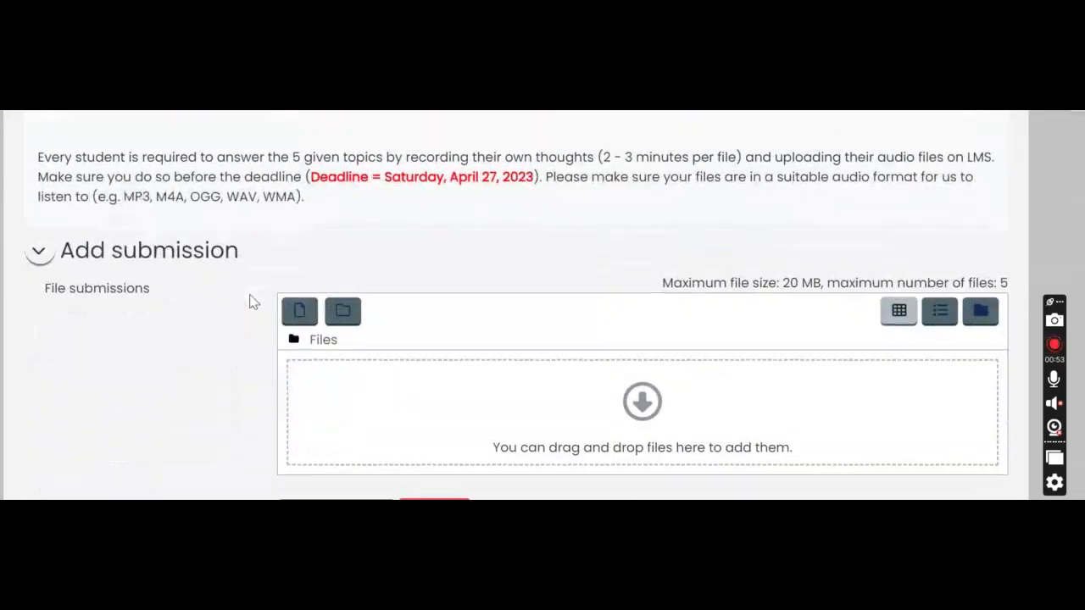
{"action": "scroll", "scroll_direction": "down", "scroll_amount": 3}
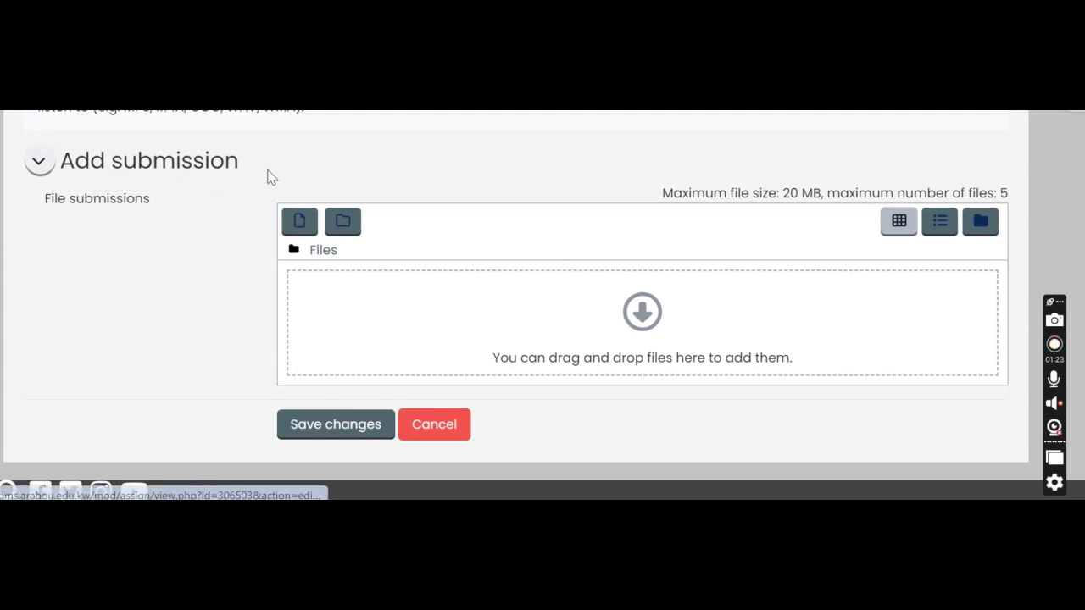
{"action": "mouse_move", "coordinate": [559, 351]}
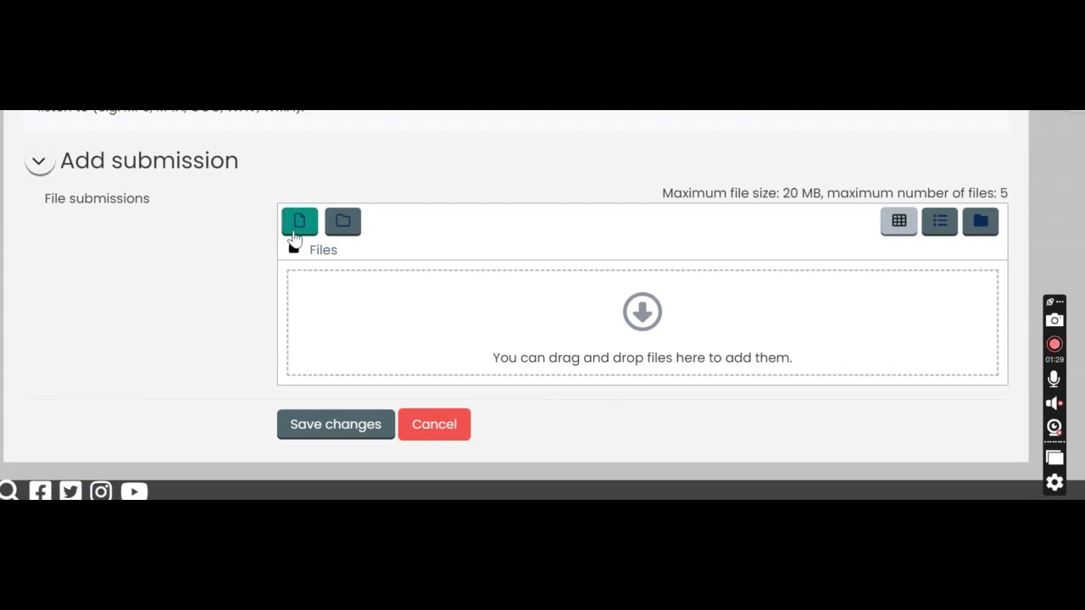
{"action": "mouse_move", "coordinate": [298, 221]}
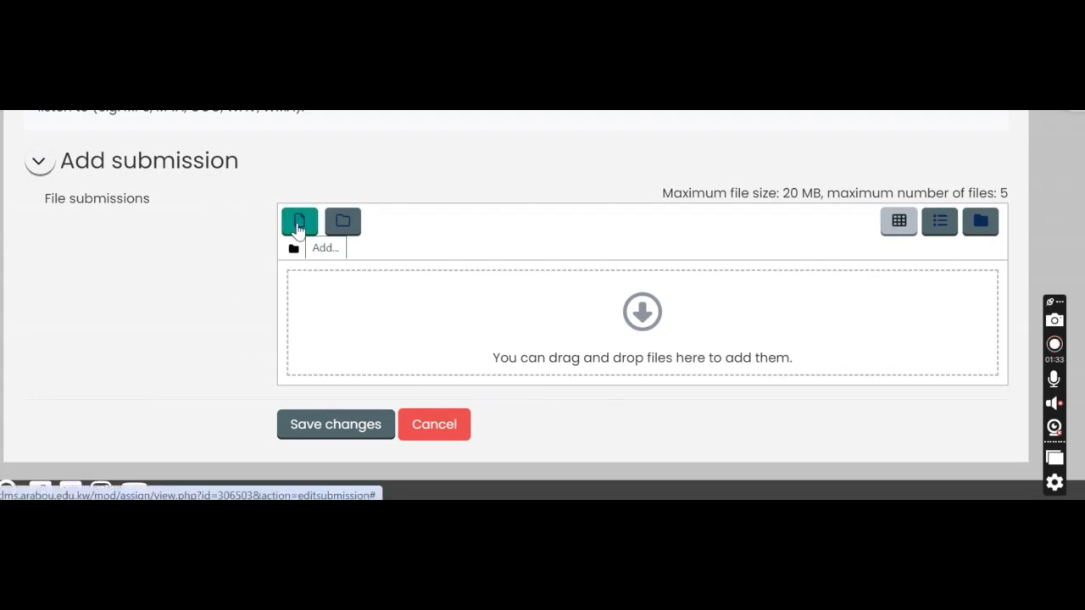
{"action": "left_click", "coordinate": [299, 221]}
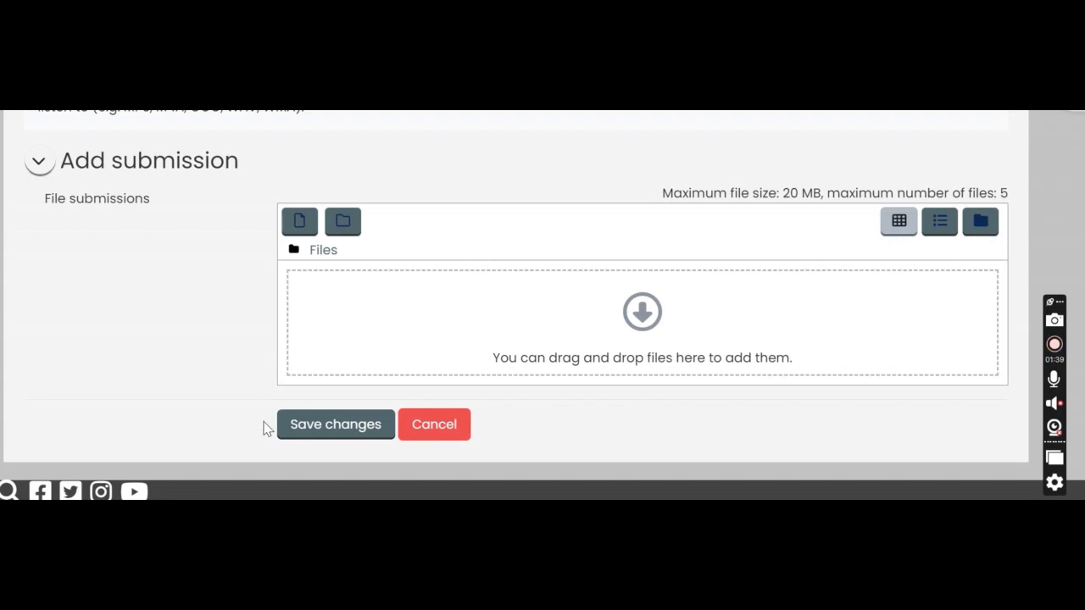
{"action": "mouse_move", "coordinate": [471, 324]}
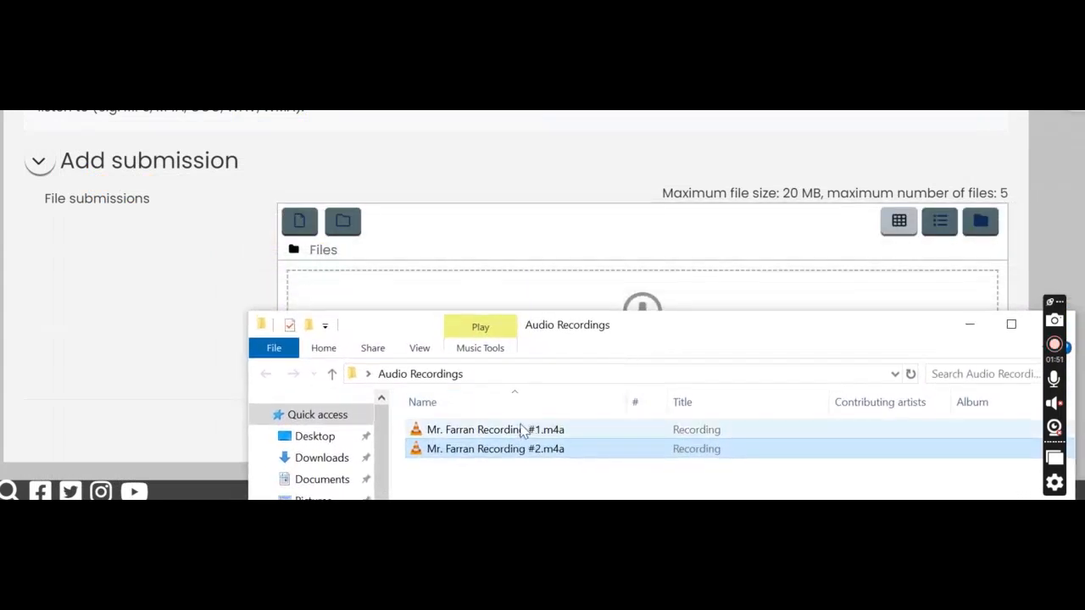
- Drag the recording #1 and #2 .m4a files from the Audio Recordings folder into the submission area
{"action": "left_click_drag", "start_coordinate": [495, 431], "coordinate": [482, 263]}
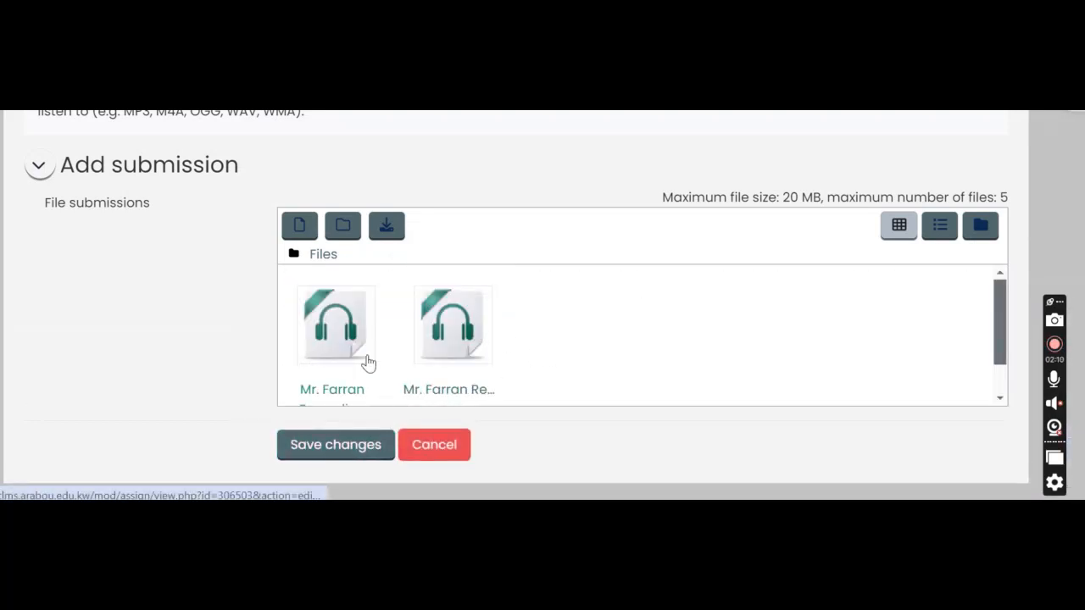
{"action": "mouse_move", "coordinate": [254, 342]}
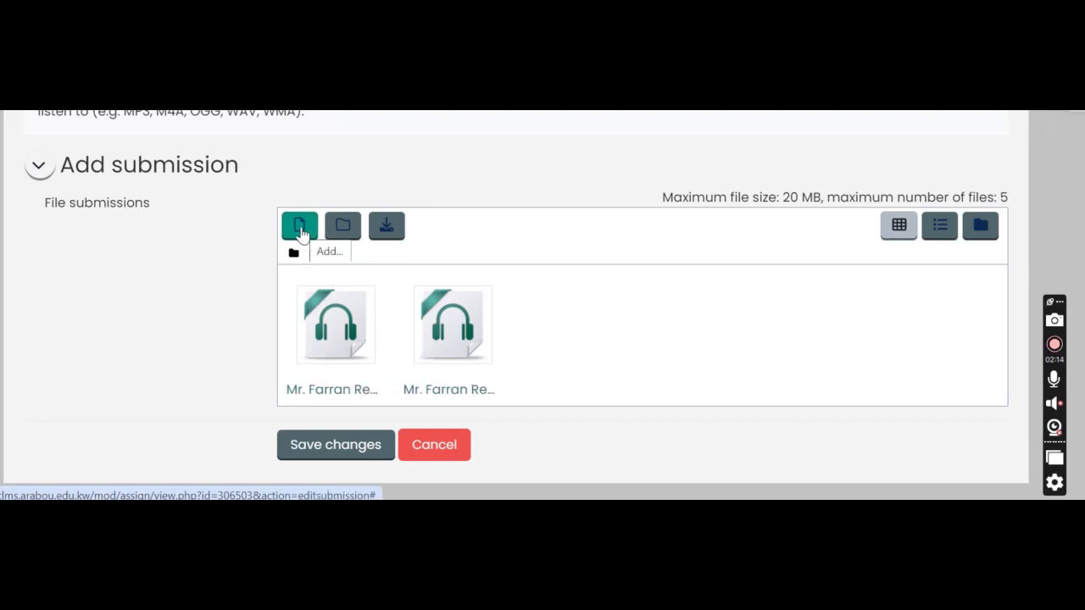
{"action": "left_click", "coordinate": [299, 225]}
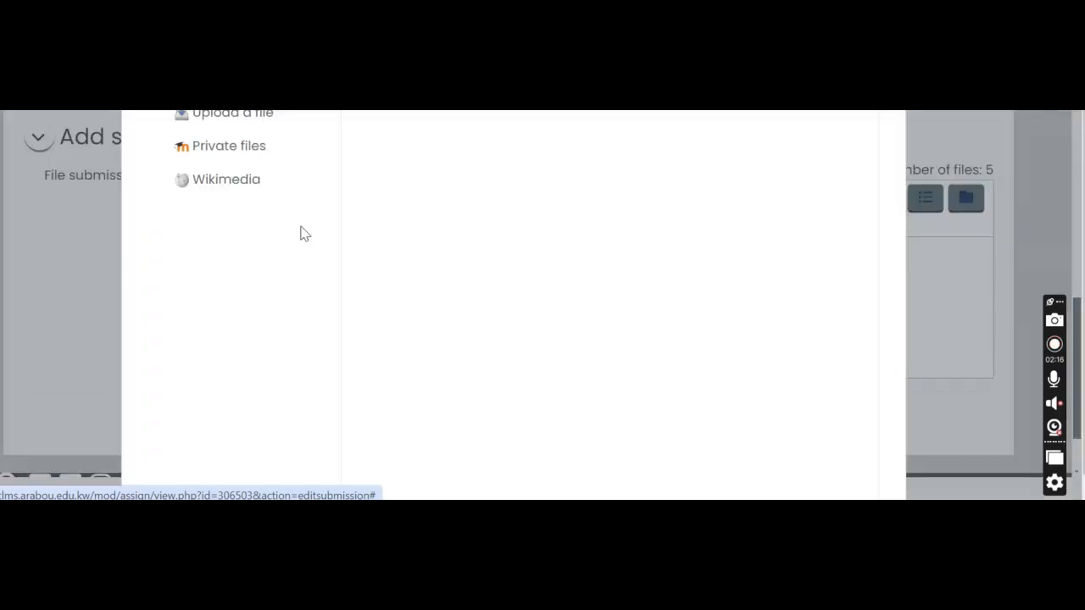
{"action": "left_click", "coordinate": [233, 116]}
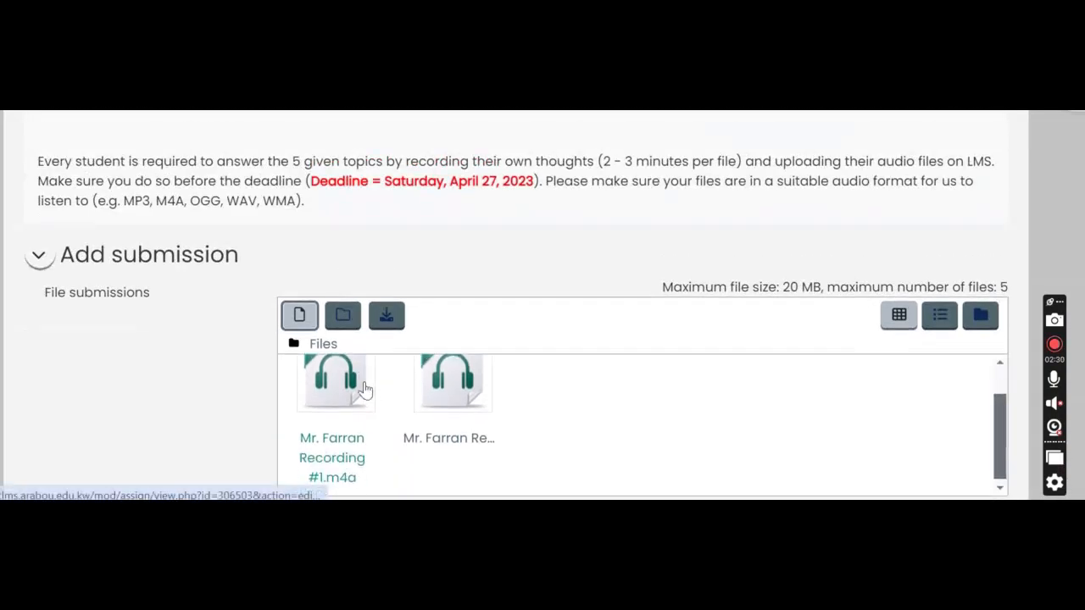
{"action": "scroll", "scroll_direction": "down", "scroll_amount": 3}
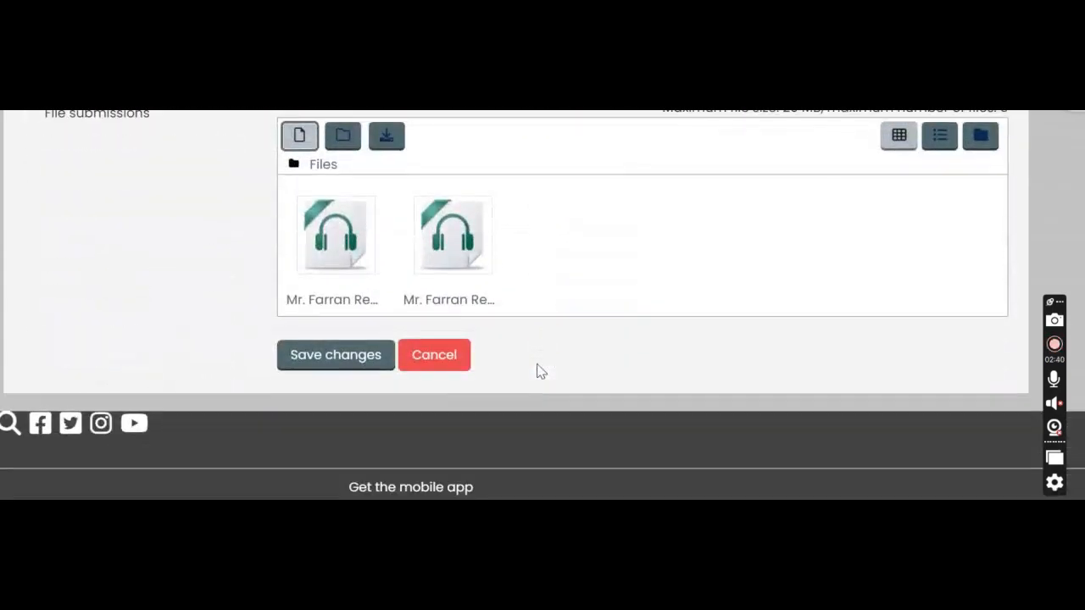
{"action": "mouse_move", "coordinate": [522, 337]}
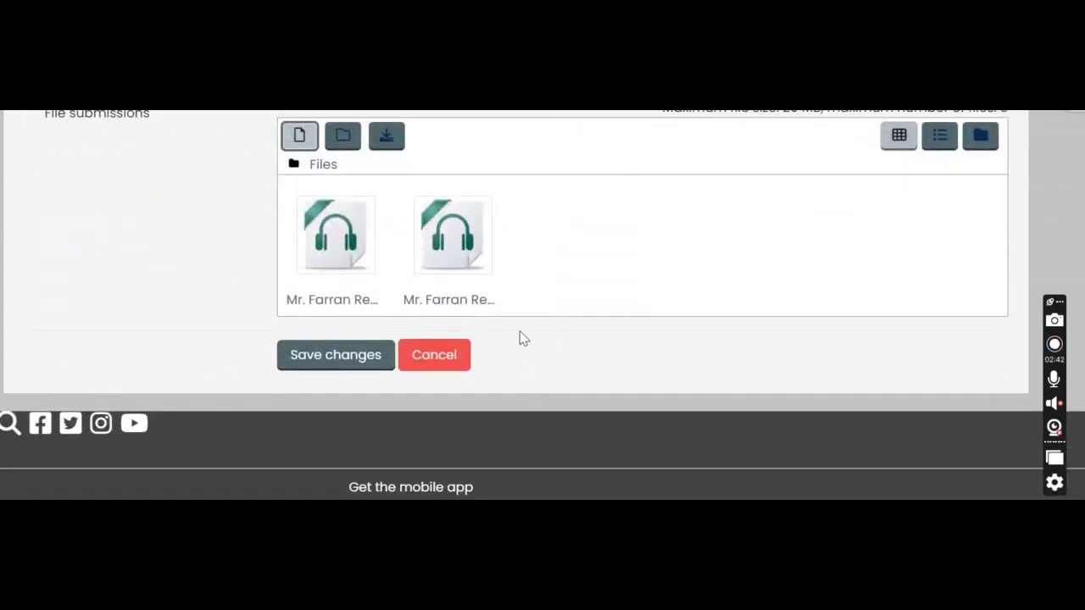
{"action": "mouse_move", "coordinate": [139, 175]}
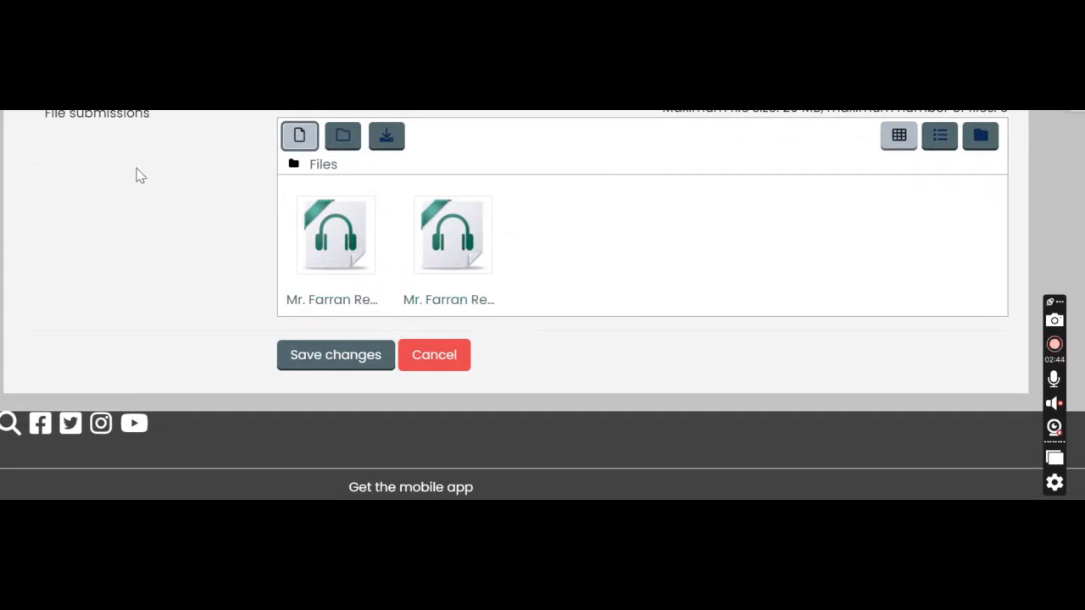